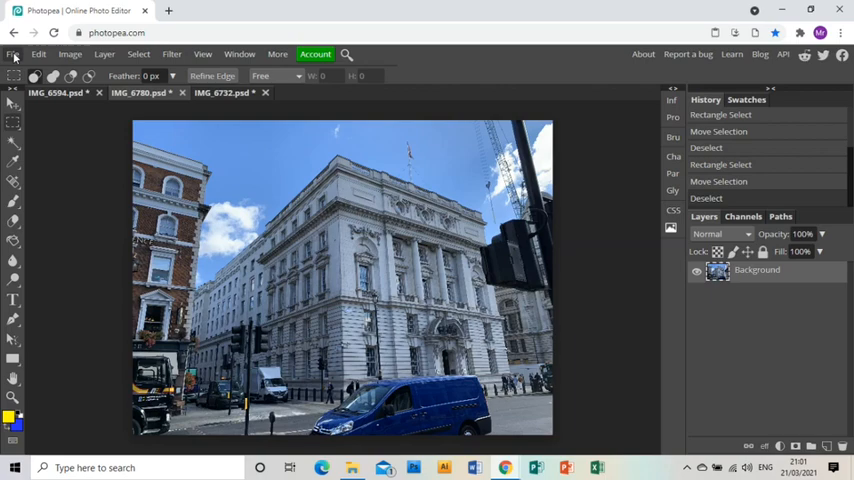
# Create a new blank white square document next to the building photos
pyautogui.click(12, 54)
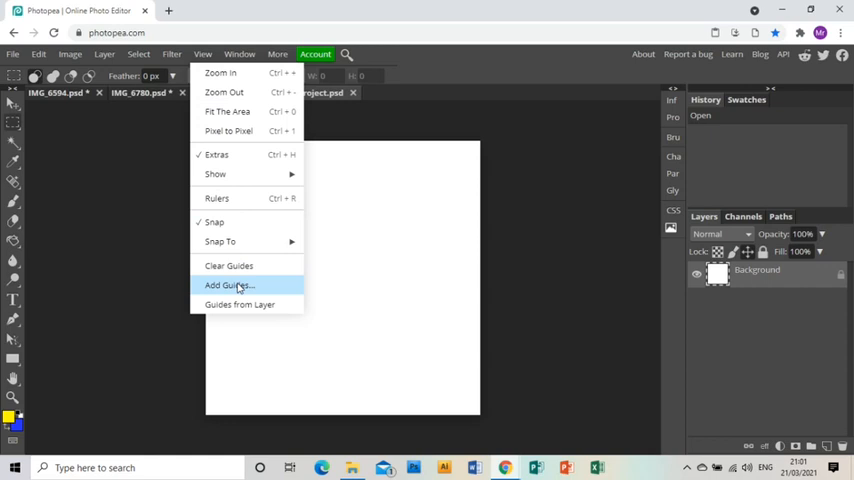
# Add horizontal and vertical guides at 50% to mark the square's centre
pyautogui.click(230, 284)
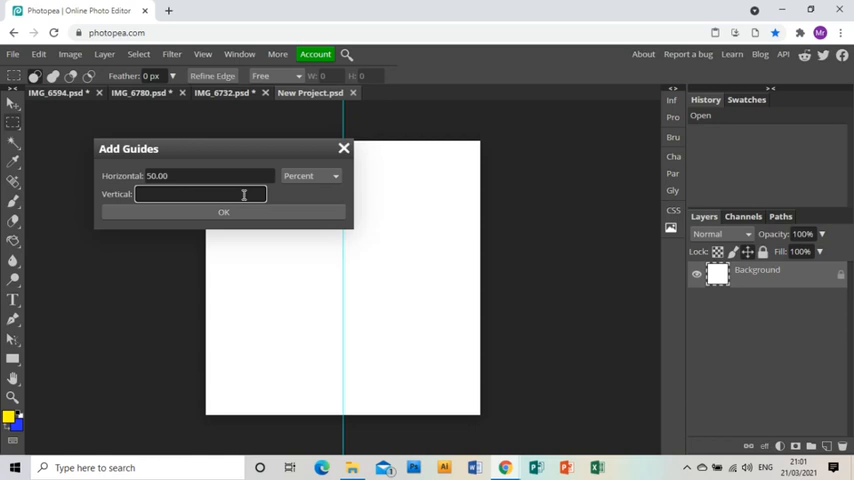
pyautogui.click(224, 212)
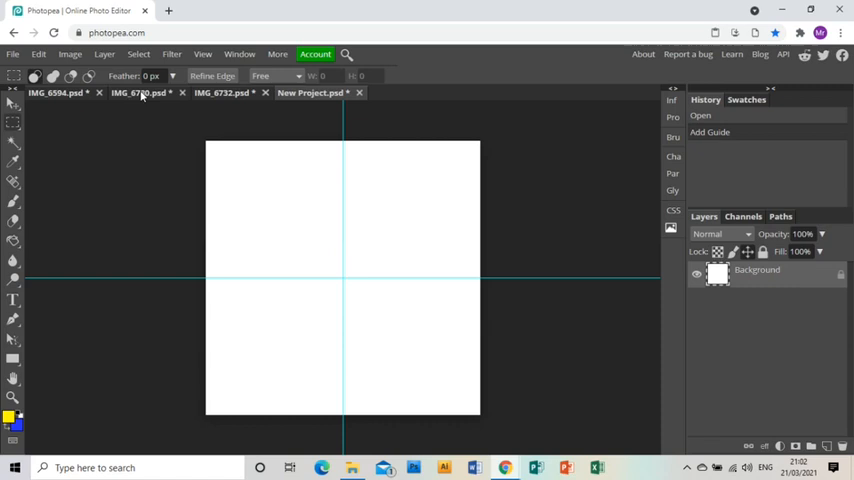
# In IMG_6780, select a rectangular piece of the building's upper facade
pyautogui.click(138, 92)
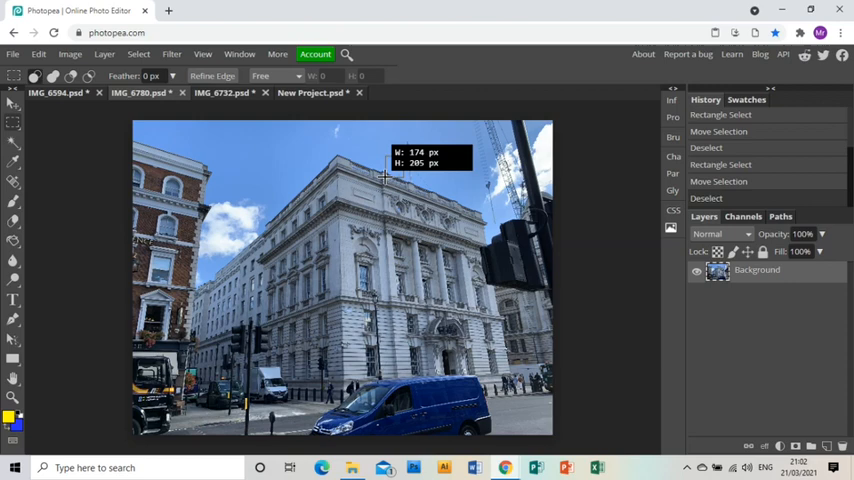
pyautogui.moveTo(382, 178); pyautogui.dragTo(264, 300)
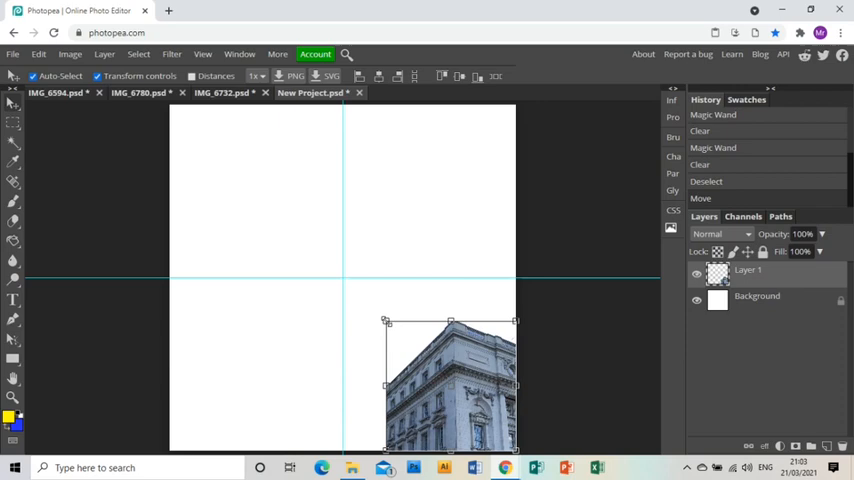
# Make the building fragment black and white and boost its contrast
pyautogui.click(68, 54)
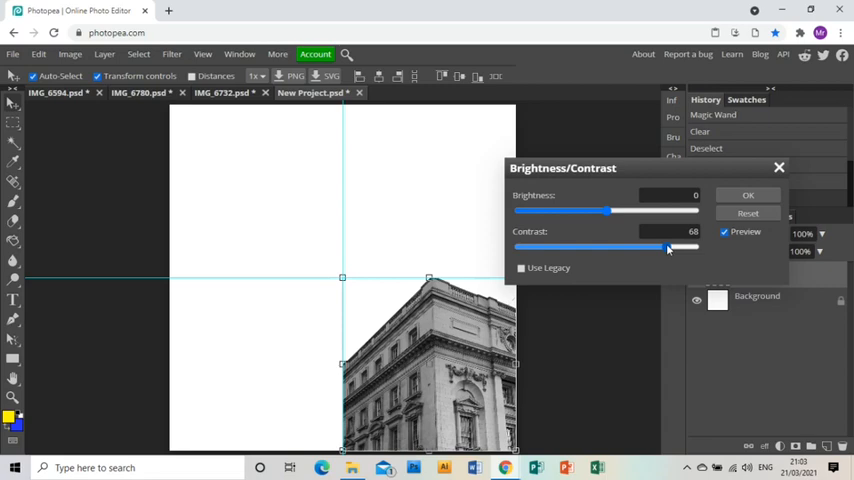
pyautogui.click(748, 194)
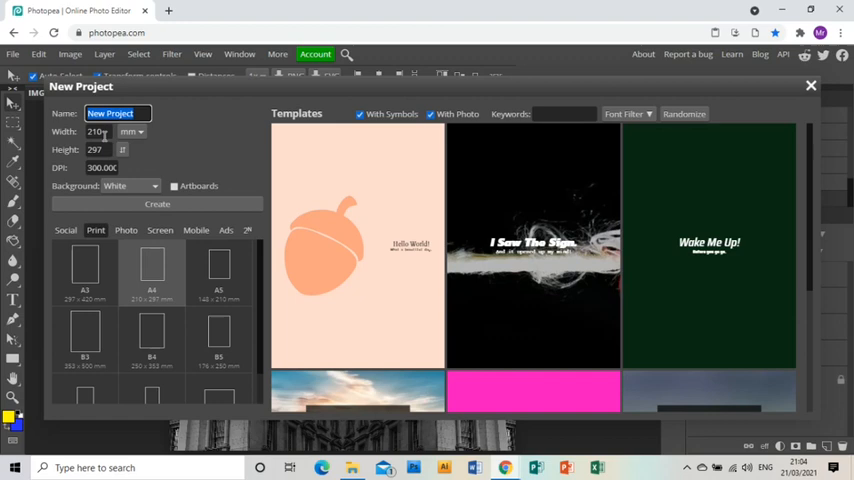
# Create a second square document and copy a square of IMG_4732's railing into it
pyautogui.click(156, 204)
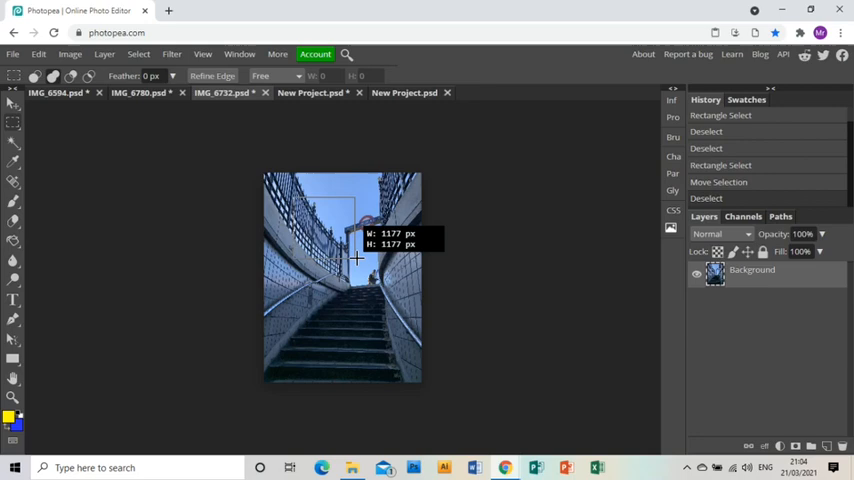
pyautogui.click(404, 92)
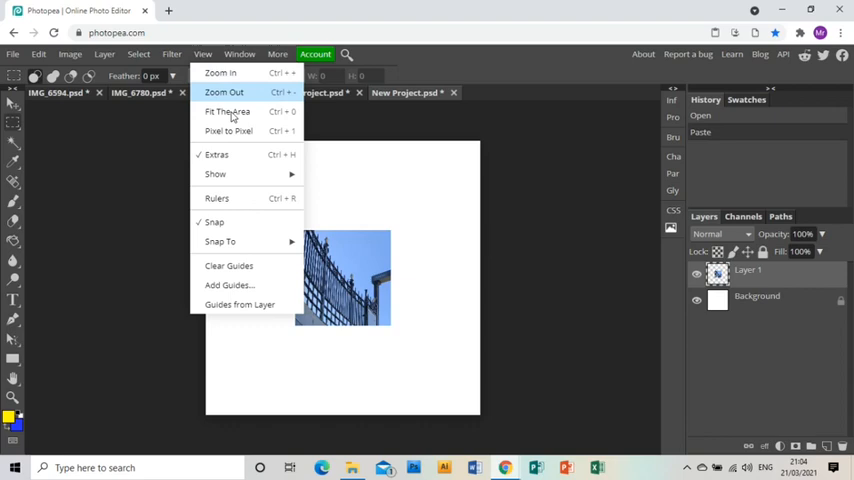
# Add 50% centre guides and enlarge the railing fragment to fill the lower-left quadrant
pyautogui.click(230, 284)
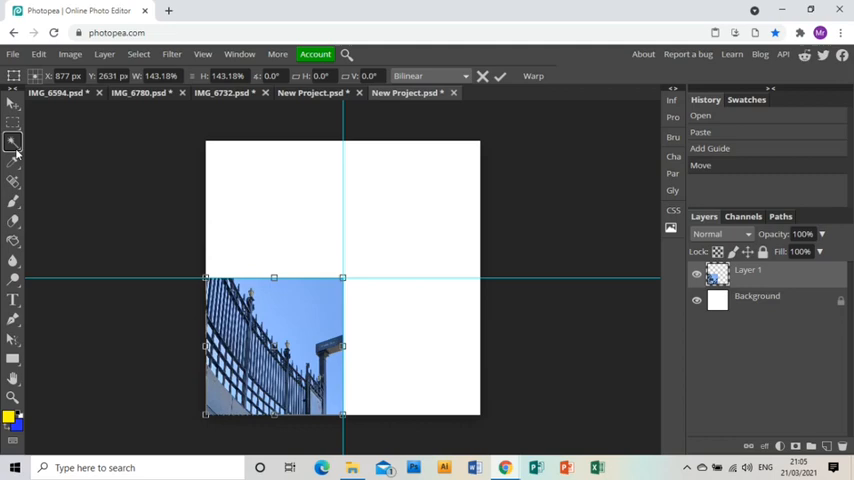
pyautogui.click(12, 144)
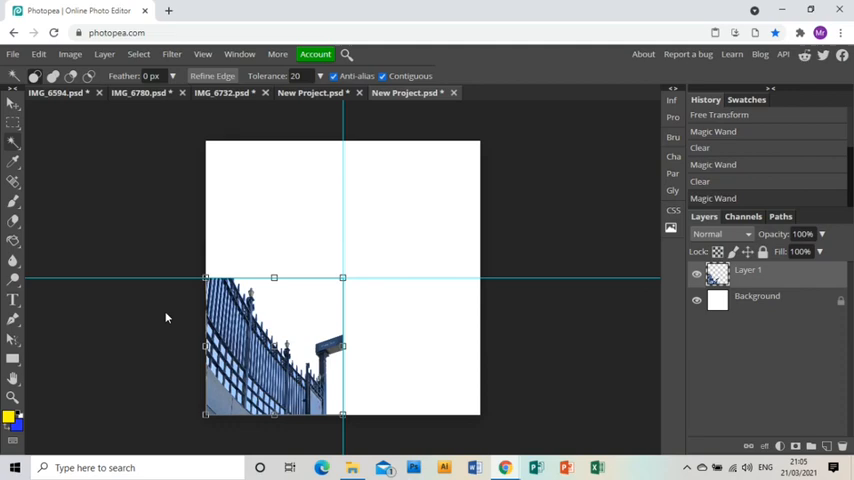
# Clear the leftover sky, then make the railing black and white with low brightness and high contrast
pyautogui.click(68, 54)
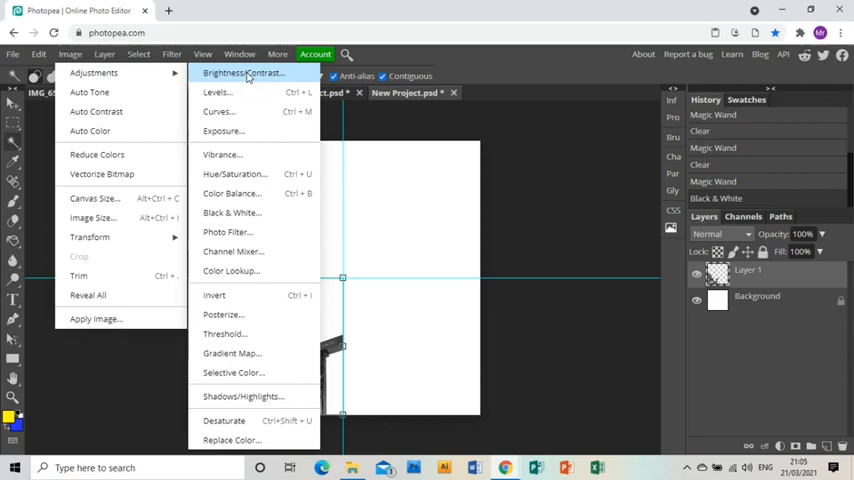
pyautogui.click(242, 72)
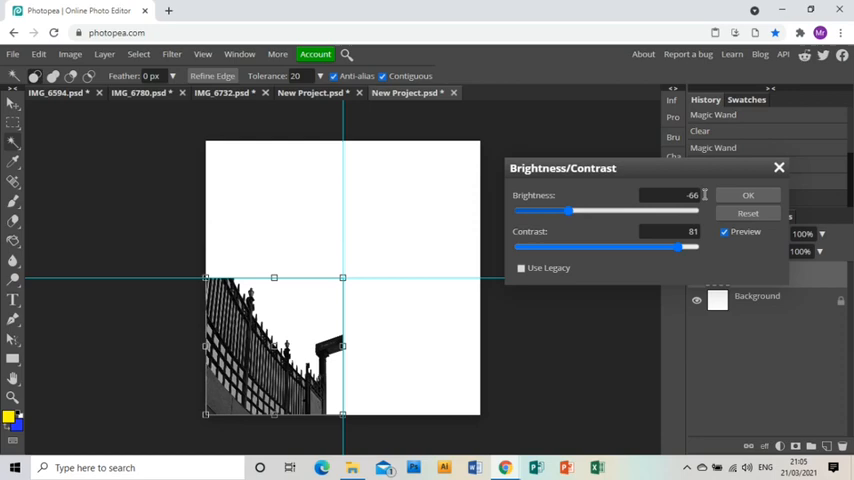
pyautogui.click(748, 196)
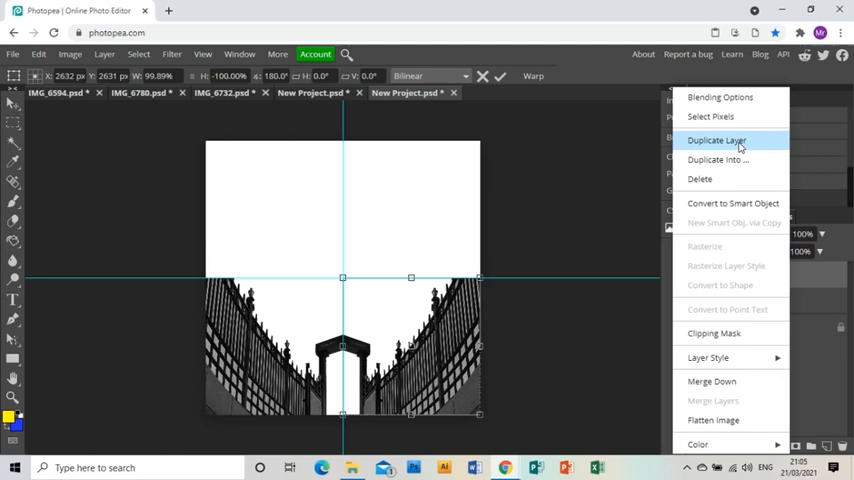
# Duplicate and flip the railing layer into the remaining quadrants to complete the kaleidoscope
pyautogui.click(716, 140)
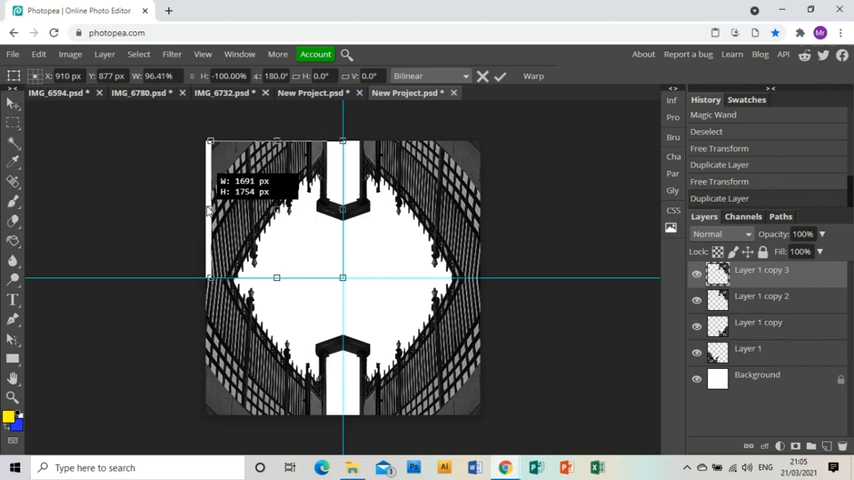
pyautogui.click(202, 54)
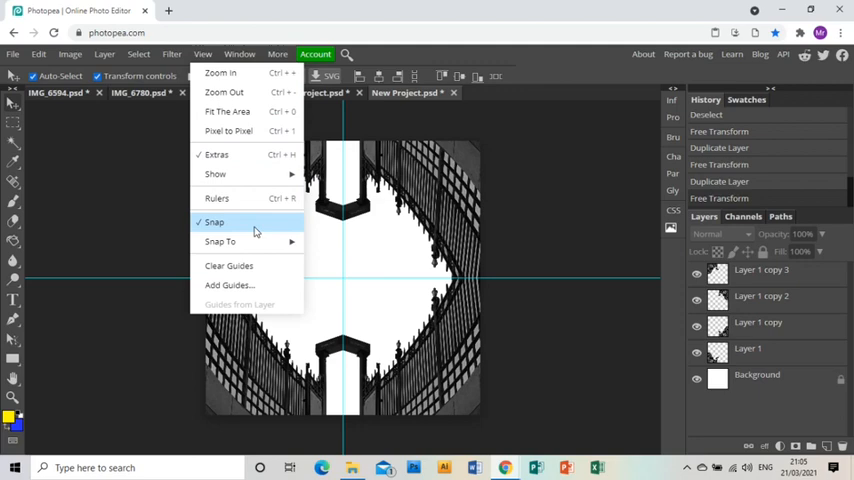